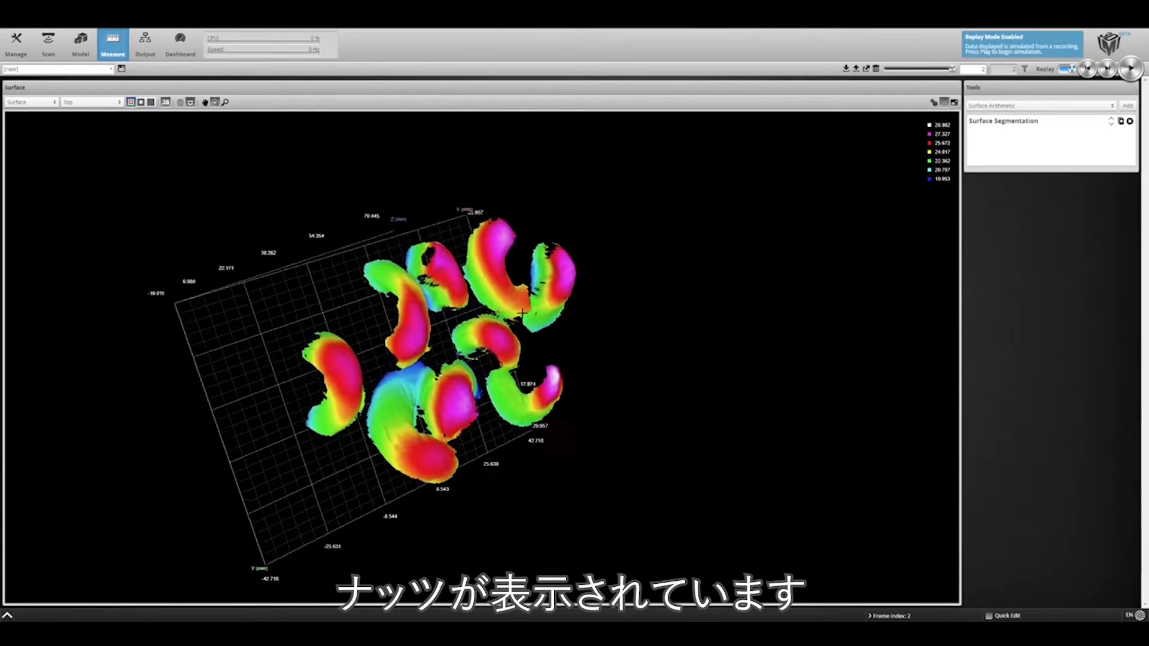
Open the Surface Segmentation tool's settings for the cashew scan.
click(1002, 121)
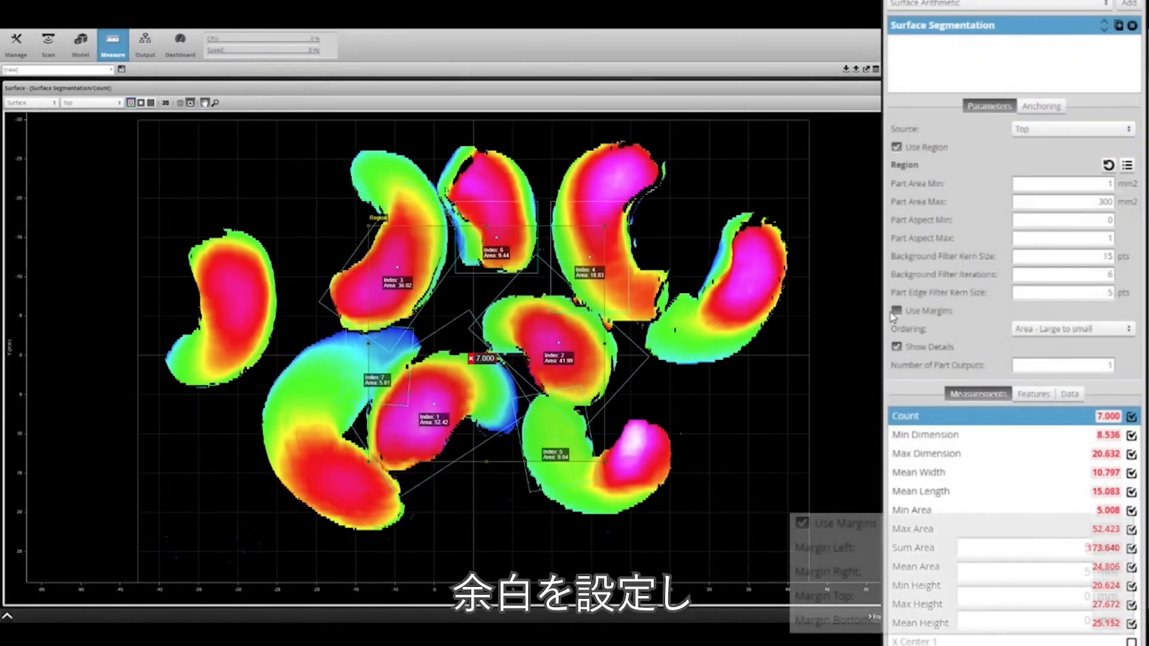
Enable part margins and disable region limiting so all 9 cashews are detected.
click(896, 310)
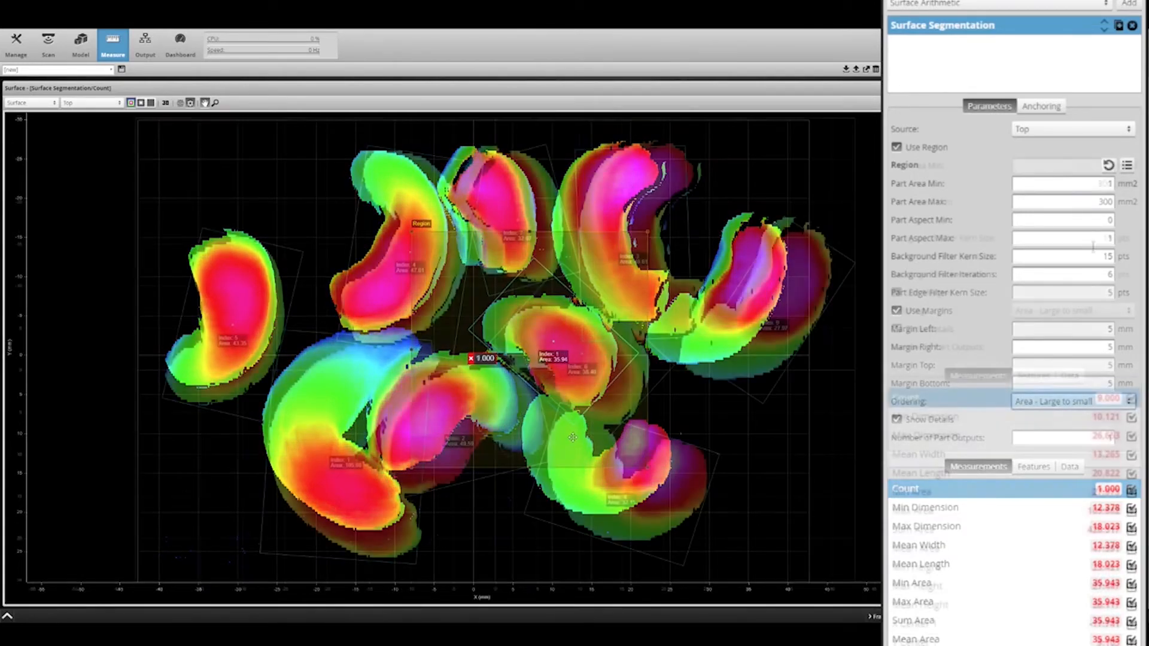
click(1070, 310)
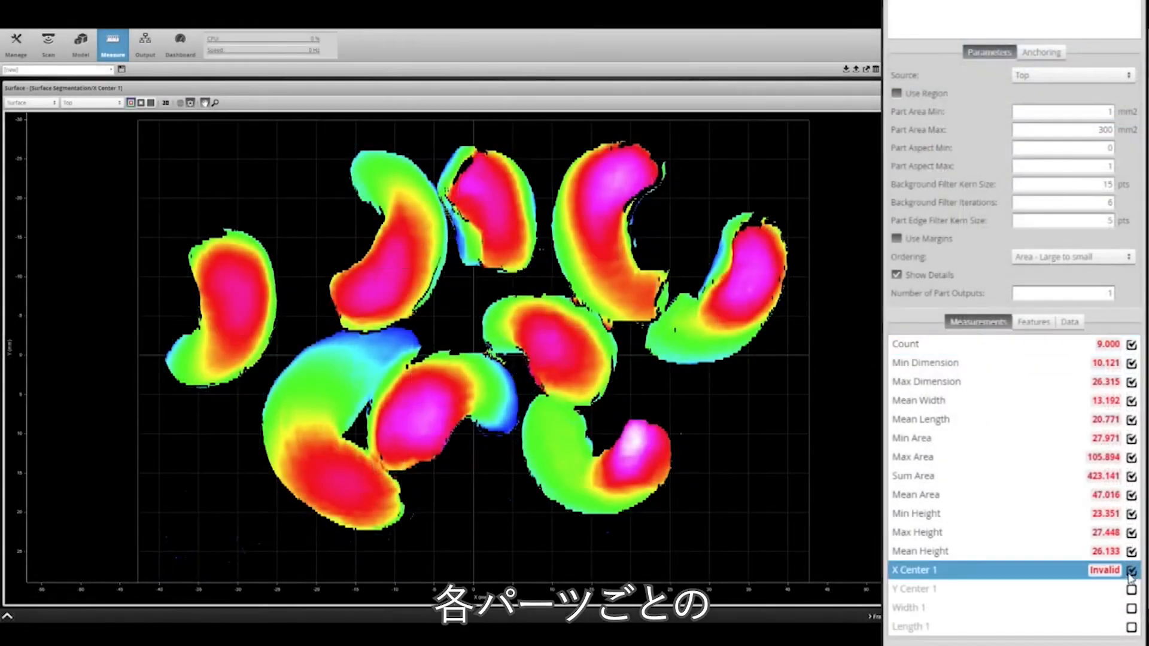
Enable X Center, Y Center, Width and Length measurements for part 1.
click(1130, 570)
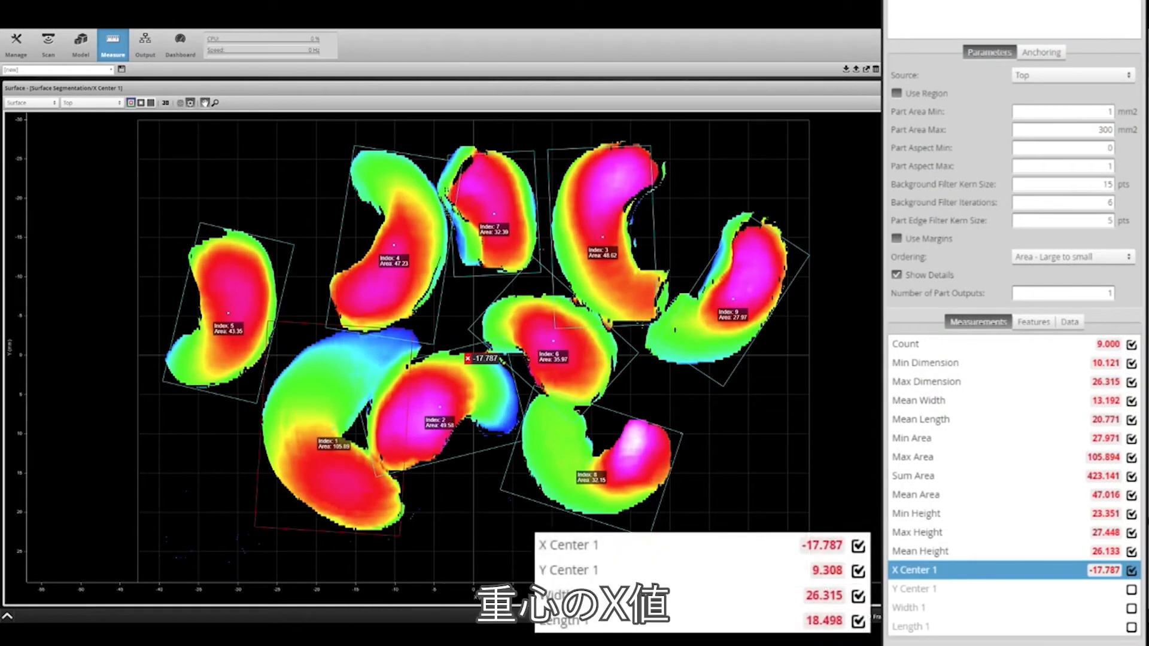
click(916, 588)
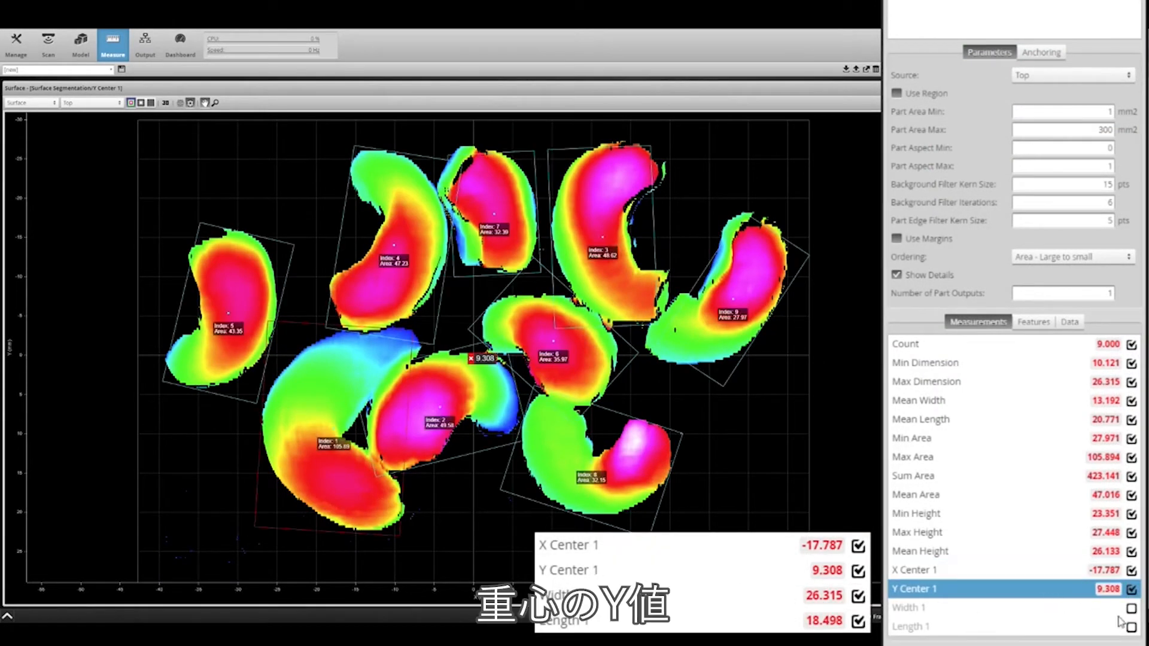
click(909, 608)
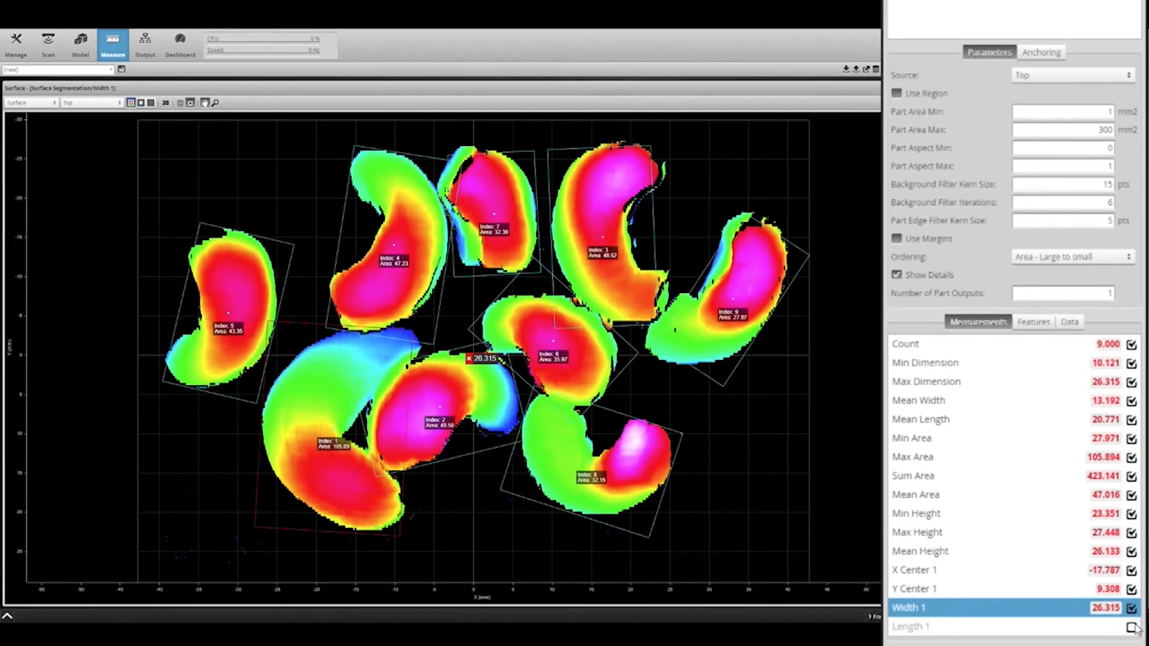
click(911, 626)
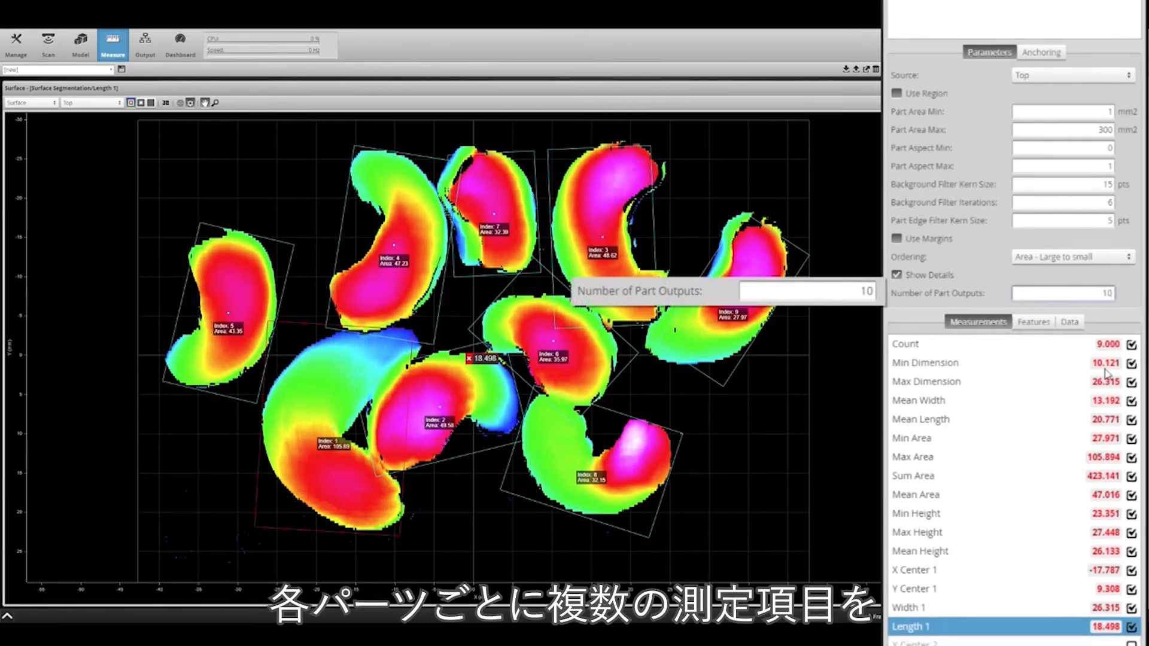
scroll(down, 3)
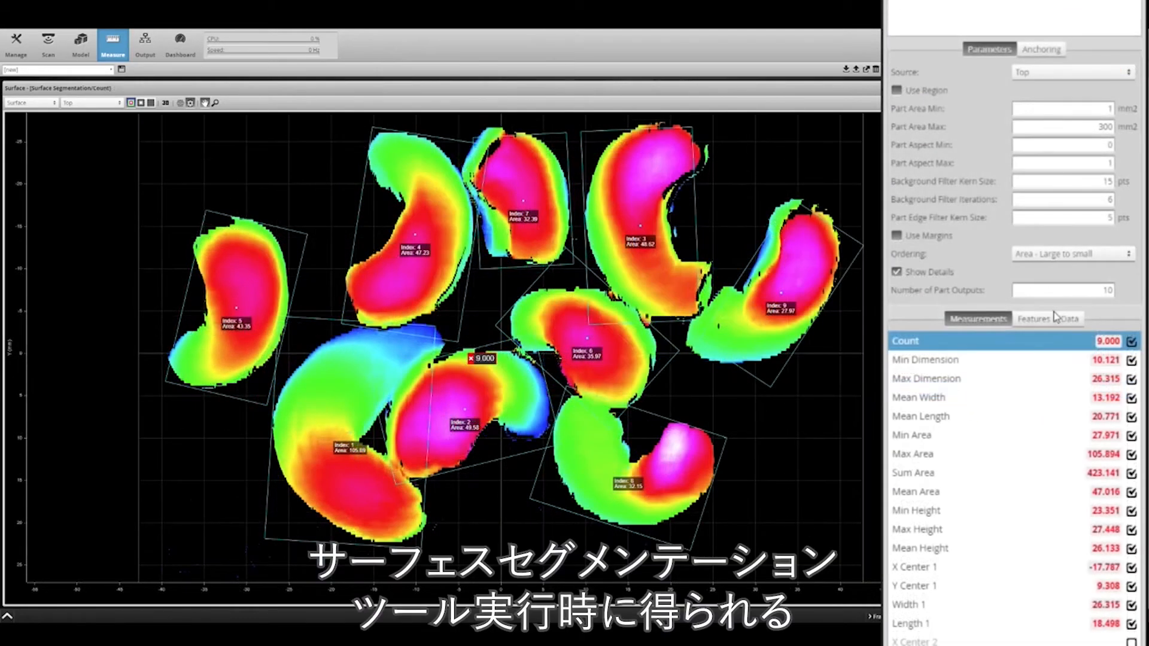
Preview Center Point features for parts 1 and 2, then list the data outputs.
click(1034, 317)
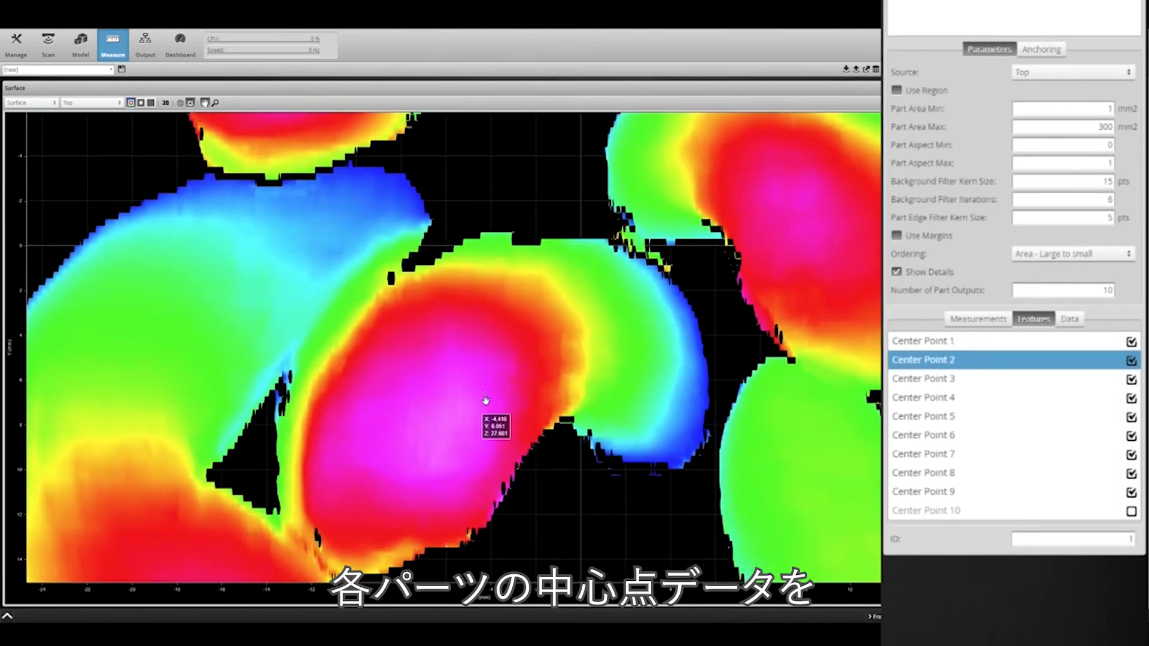
click(923, 340)
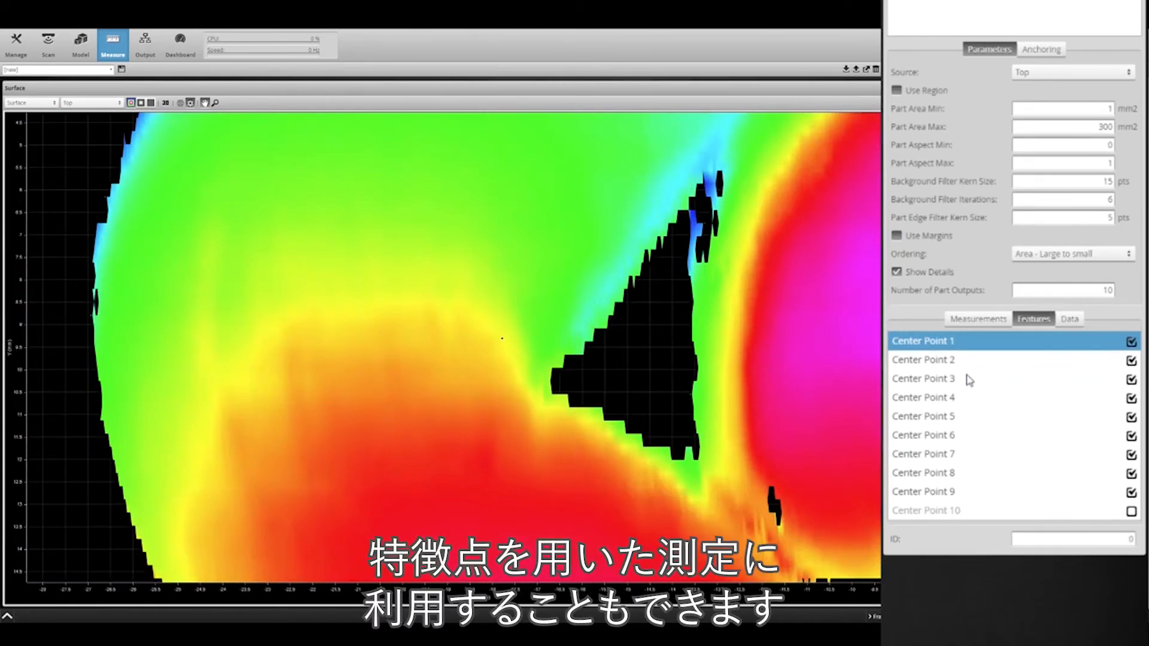
click(923, 359)
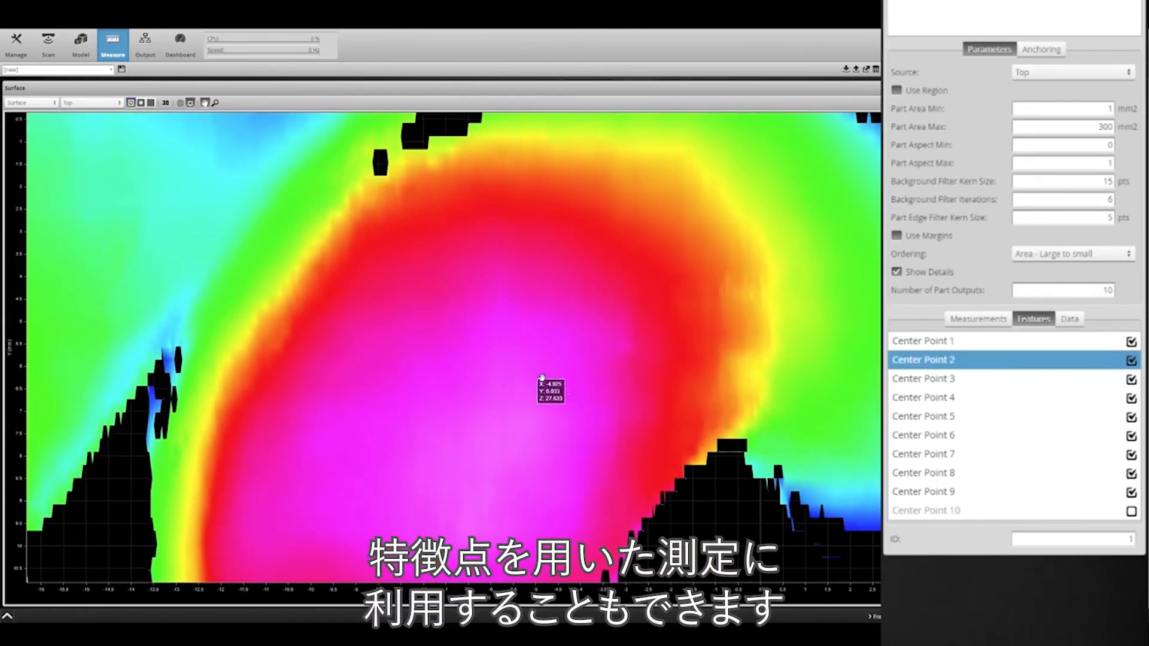
click(1069, 319)
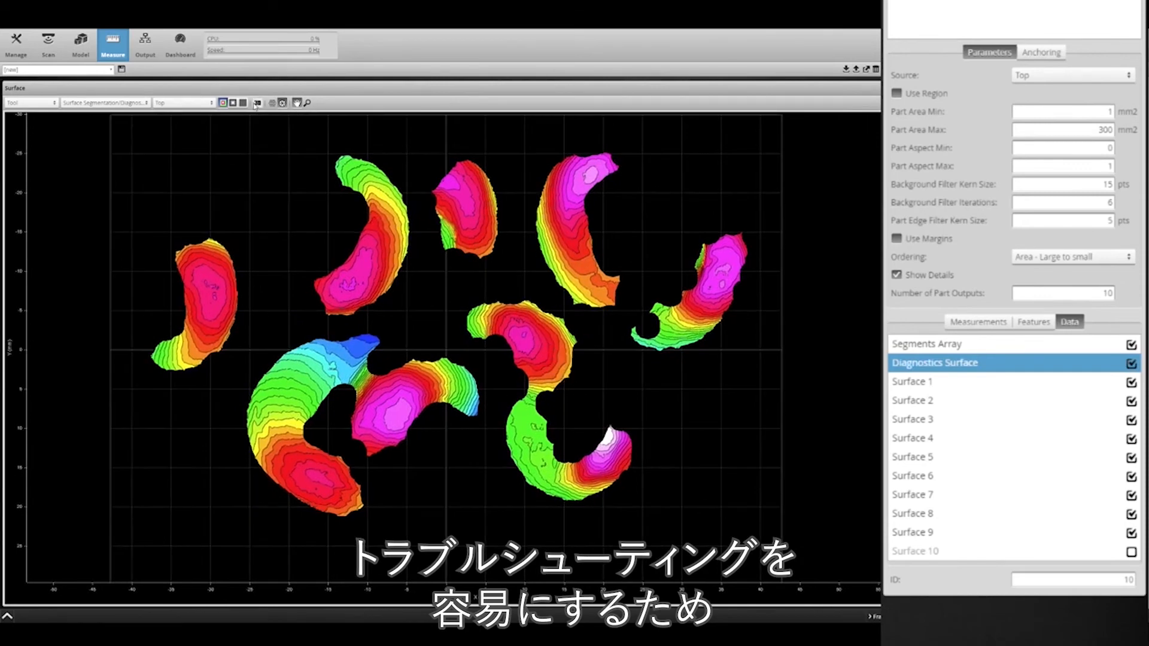
Drop the Diagnostics Surface output and view isolated surfaces of parts 2 and 5.
click(257, 103)
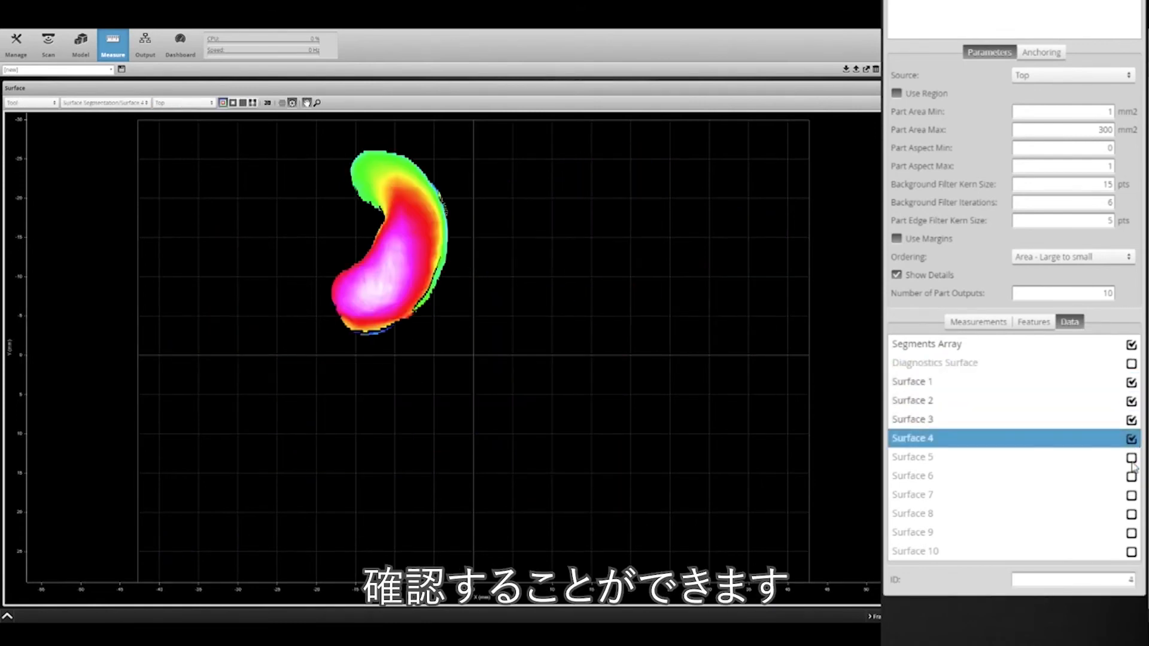
click(912, 401)
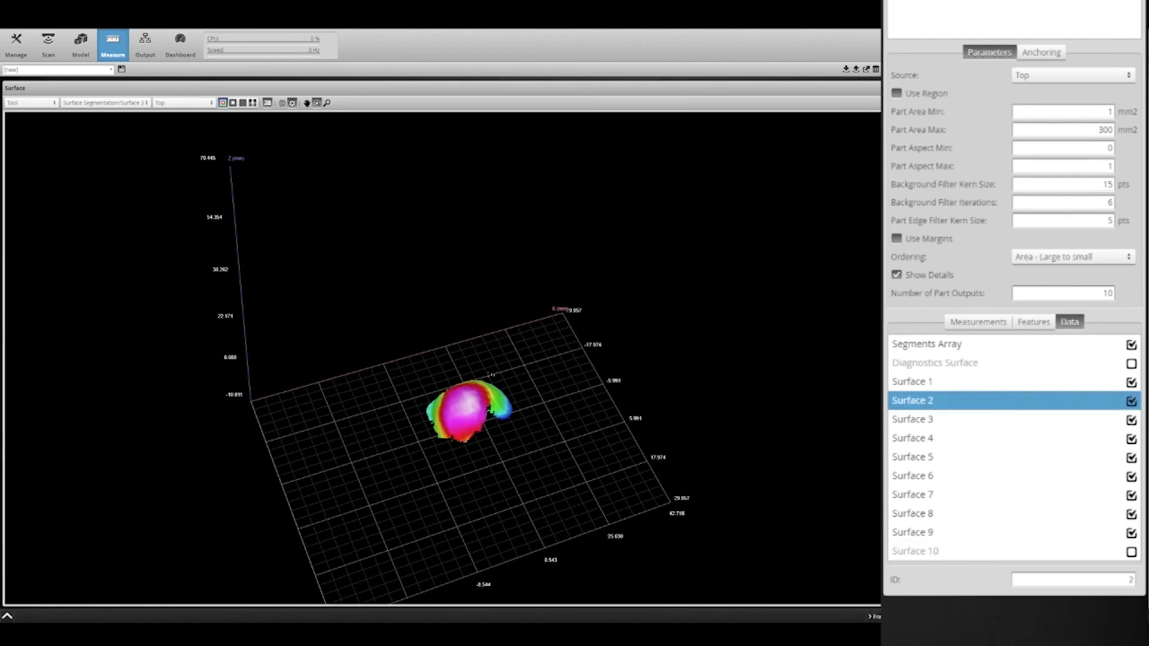
click(912, 456)
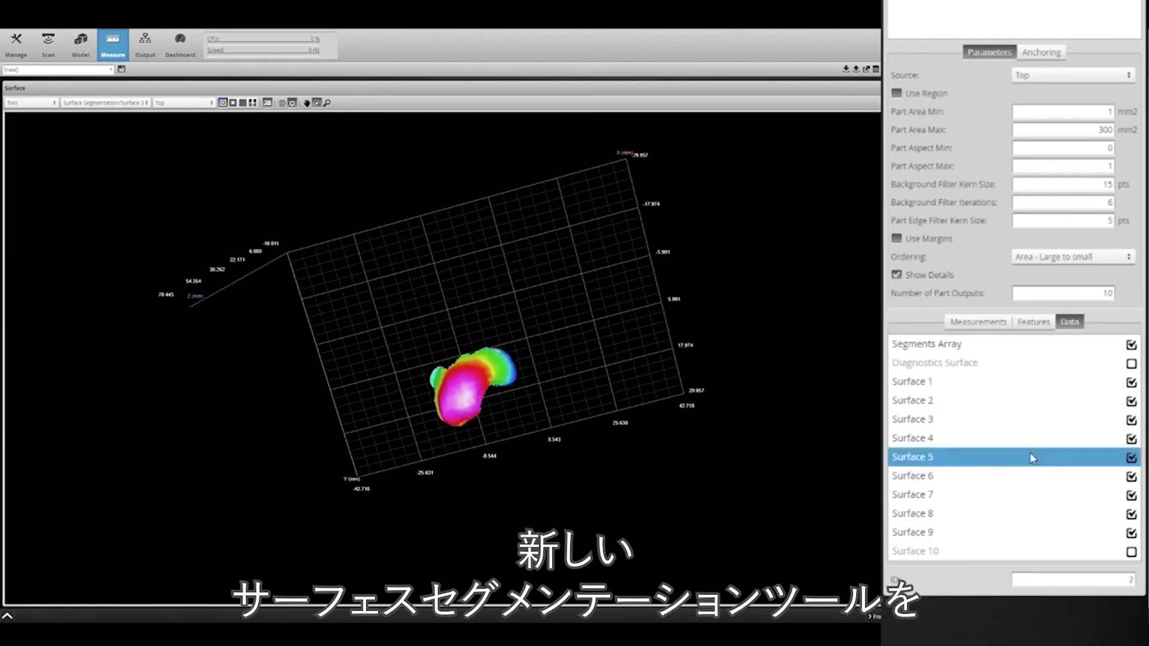